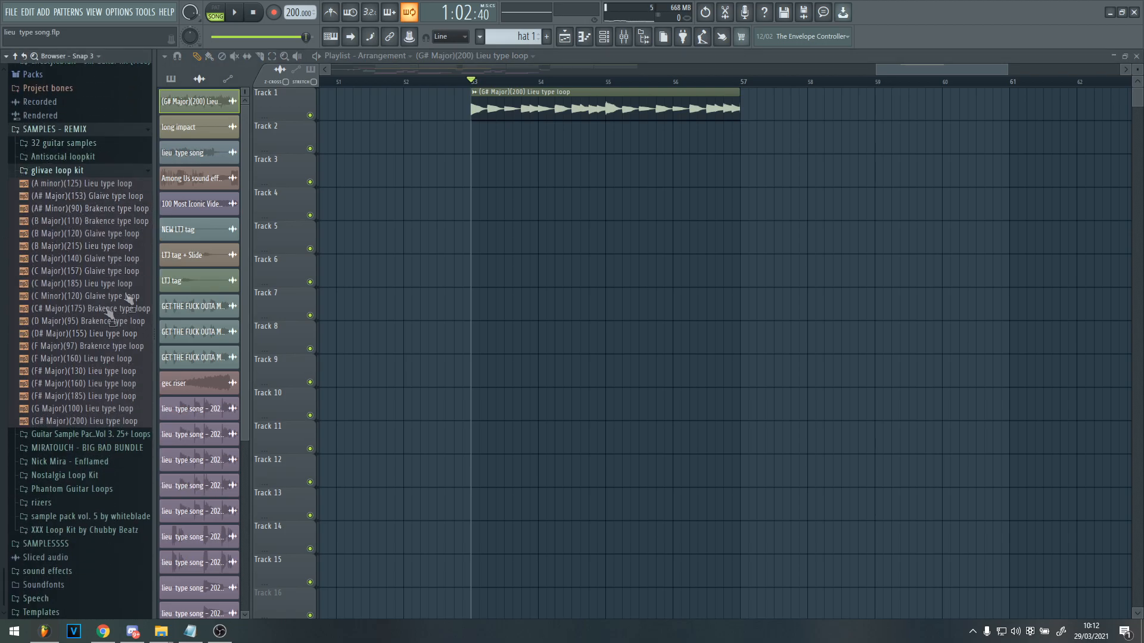
Step: Filter the picker to patterns only and select the 808 pattern
left_click(84, 371)
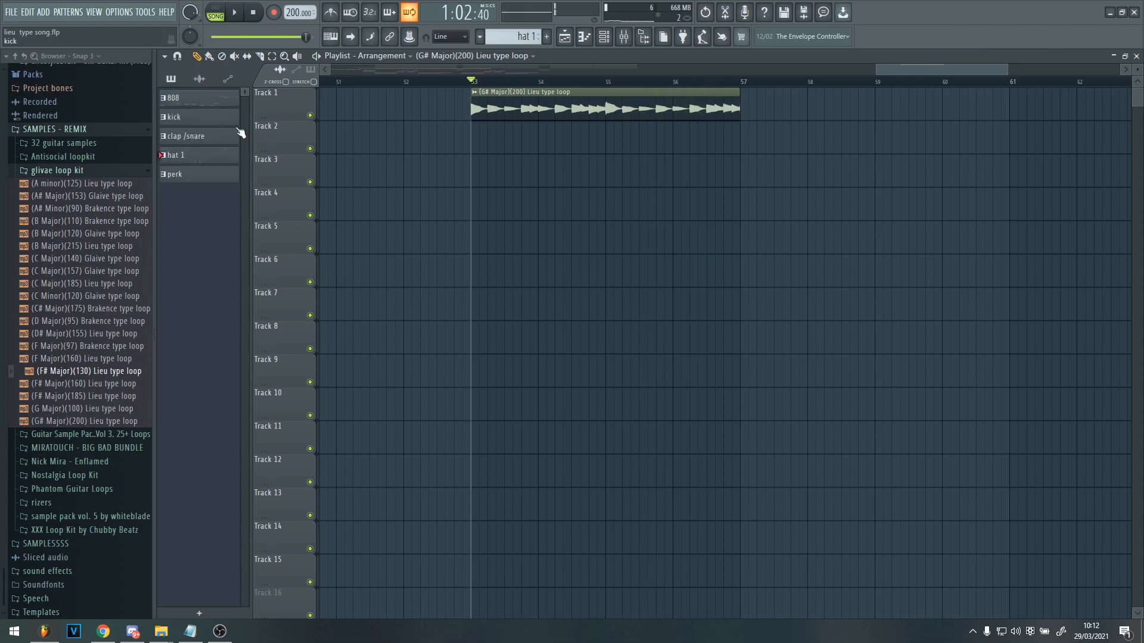
left_click(175, 98)
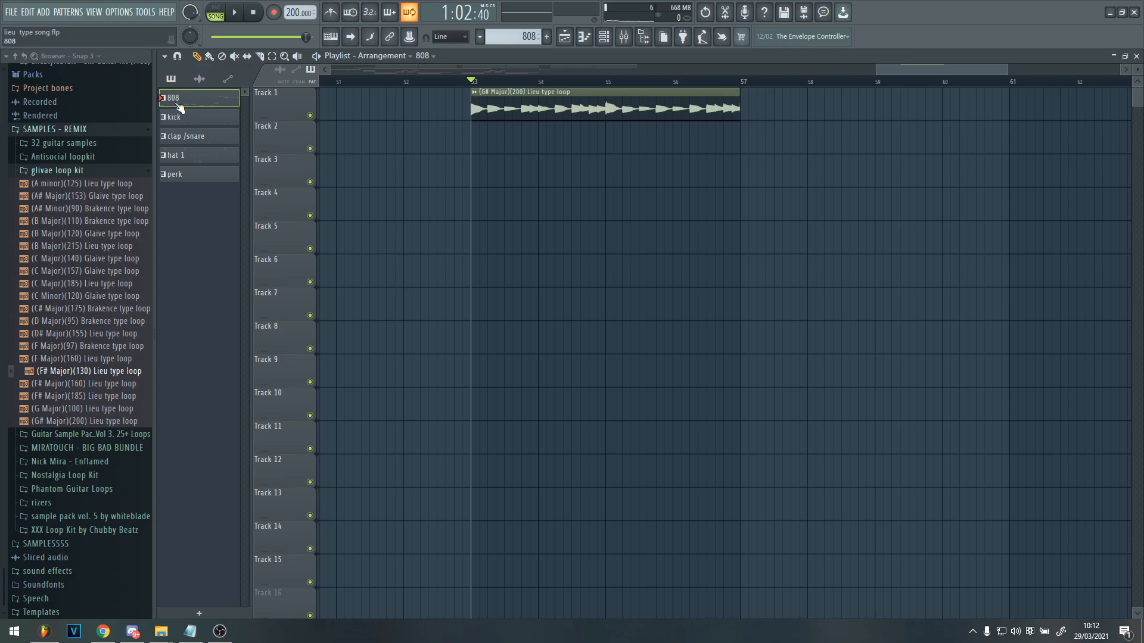
mouse_move(181, 107)
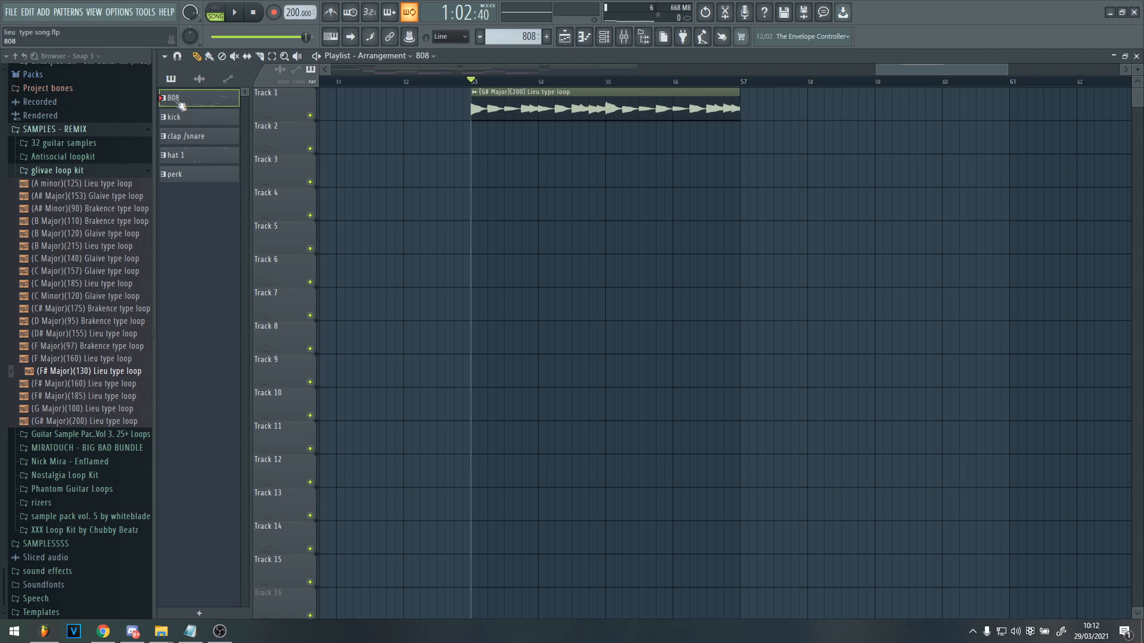
Step: Lay the 808 pattern on Track 3 at bar 53 and view the BASIC 808 notes via the Channel rack
left_click_drag(172, 98, 489, 173)
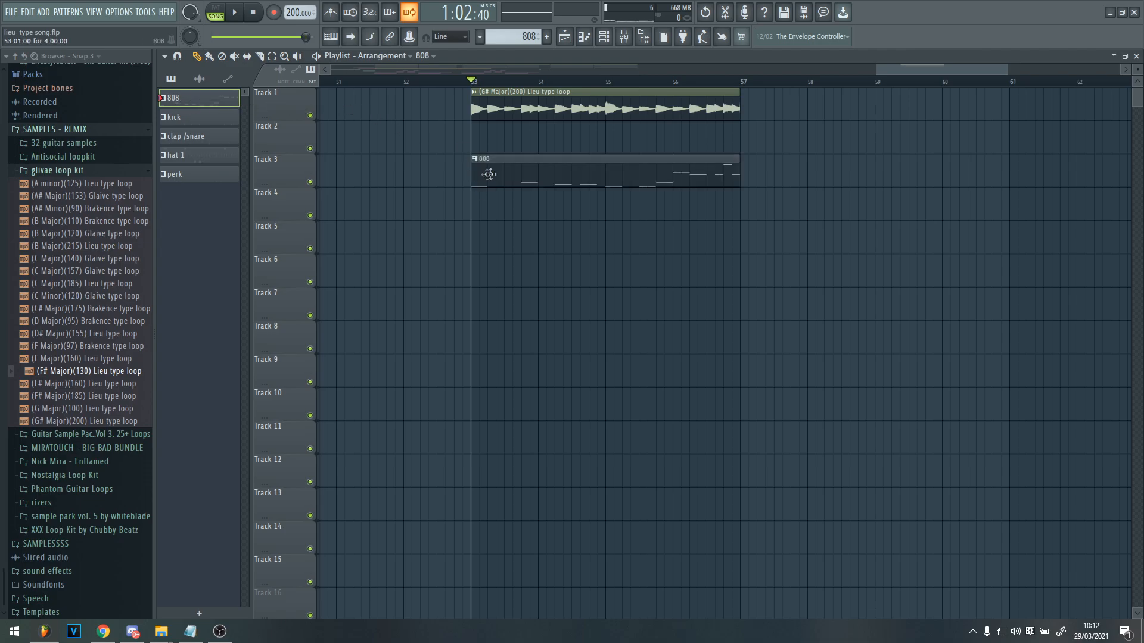
left_click(604, 36)
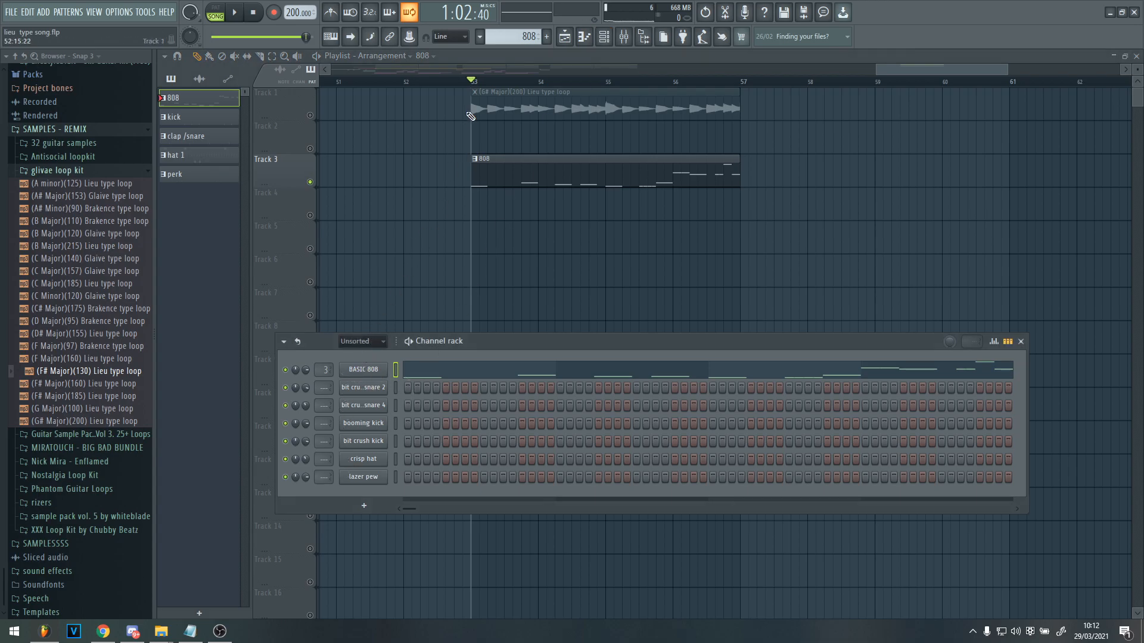
left_click(233, 12)
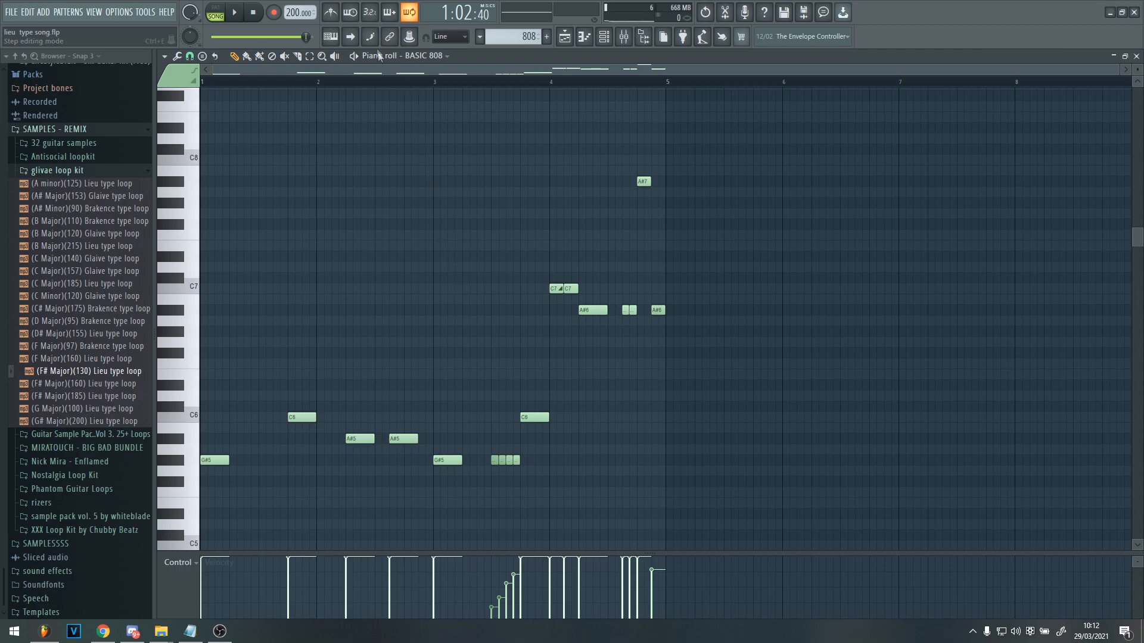
left_click(233, 12)
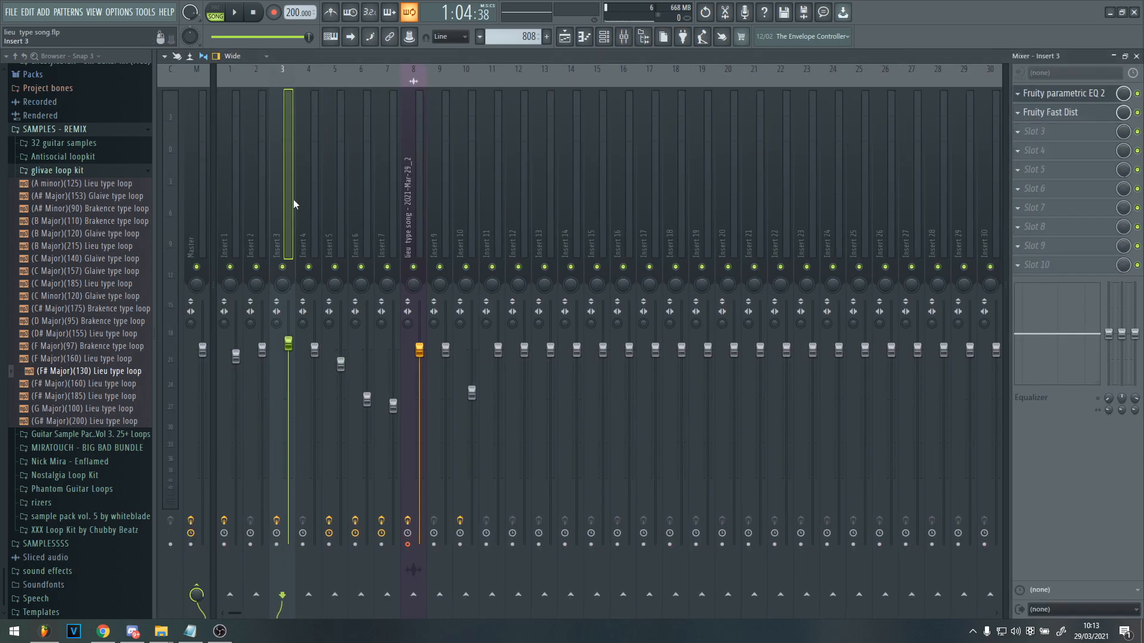
Step: Select the 808's mixer insert, inspect its Fruity Fast Dist settings, then return to the arrangement
left_click(1066, 93)
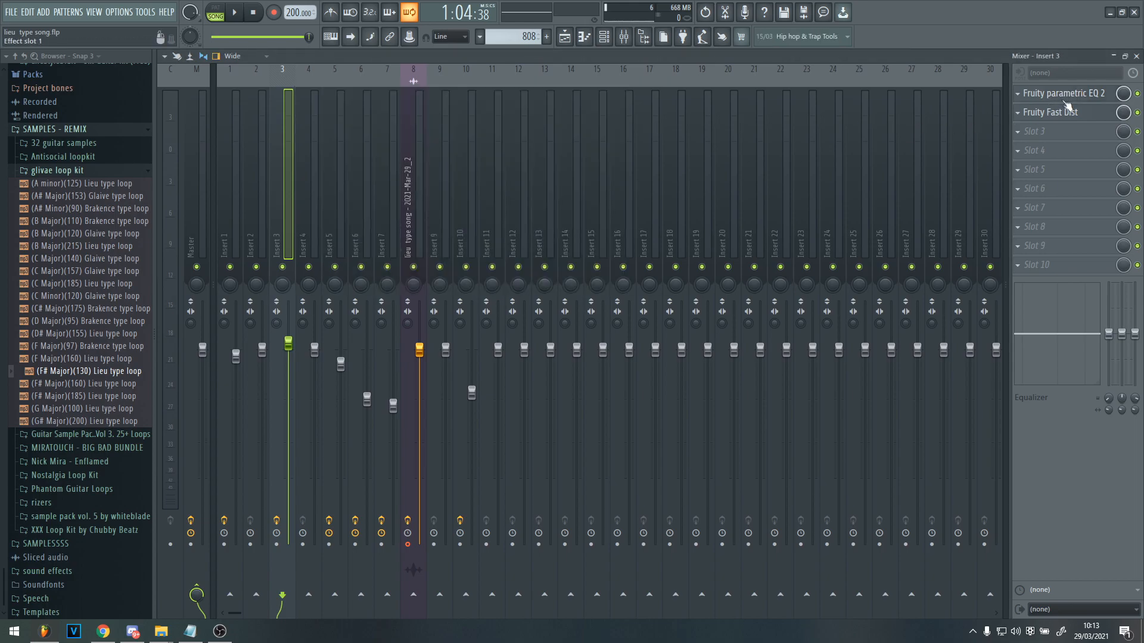
left_click(1052, 112)
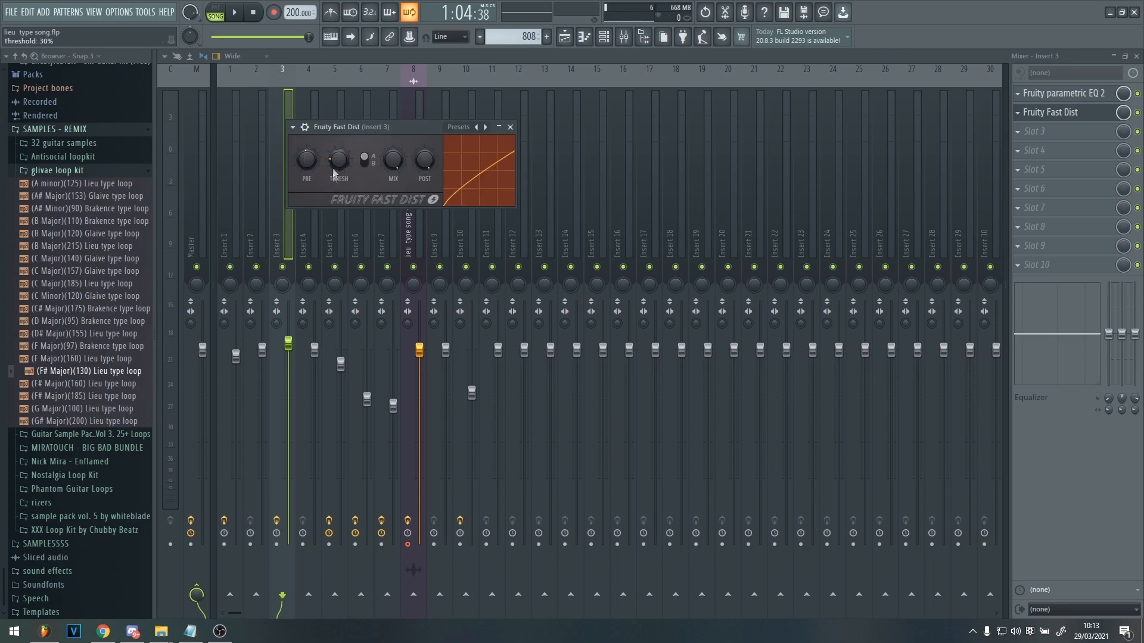
left_click(509, 127)
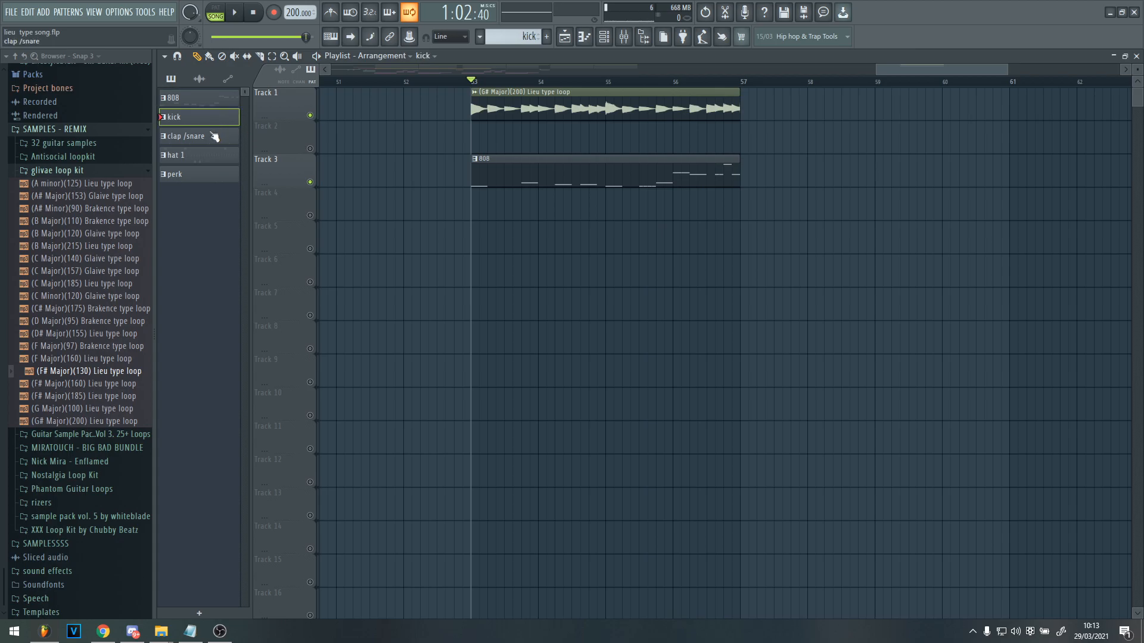
Step: Place the kick, clap/snare and hat 1 patterns on Tracks 5–7 under the 808
left_click(488, 234)
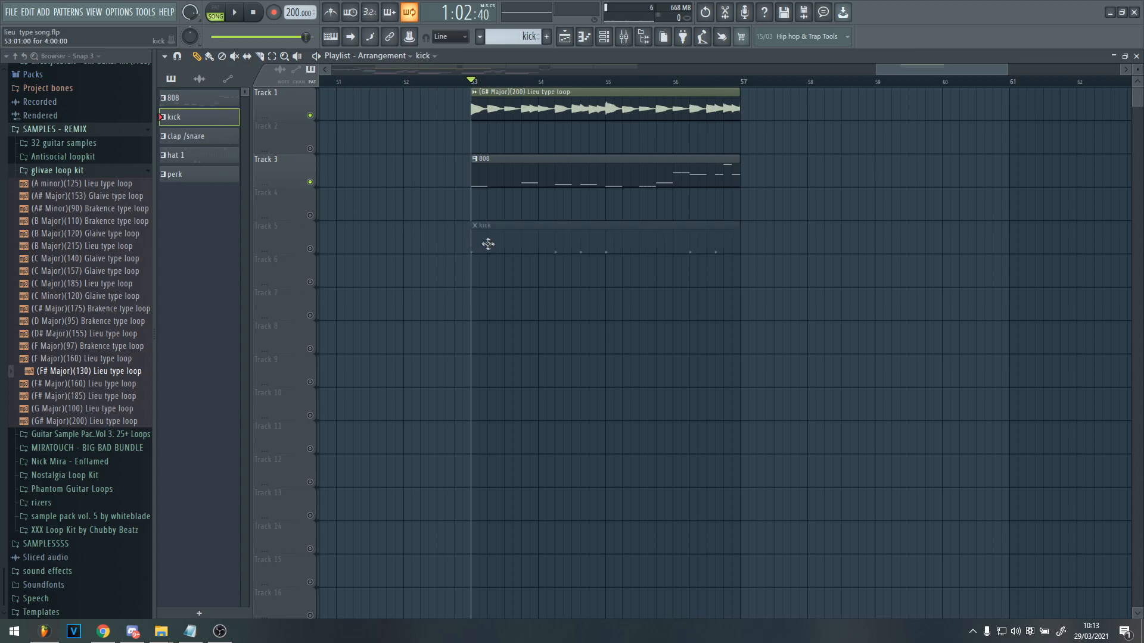
left_click(177, 136)
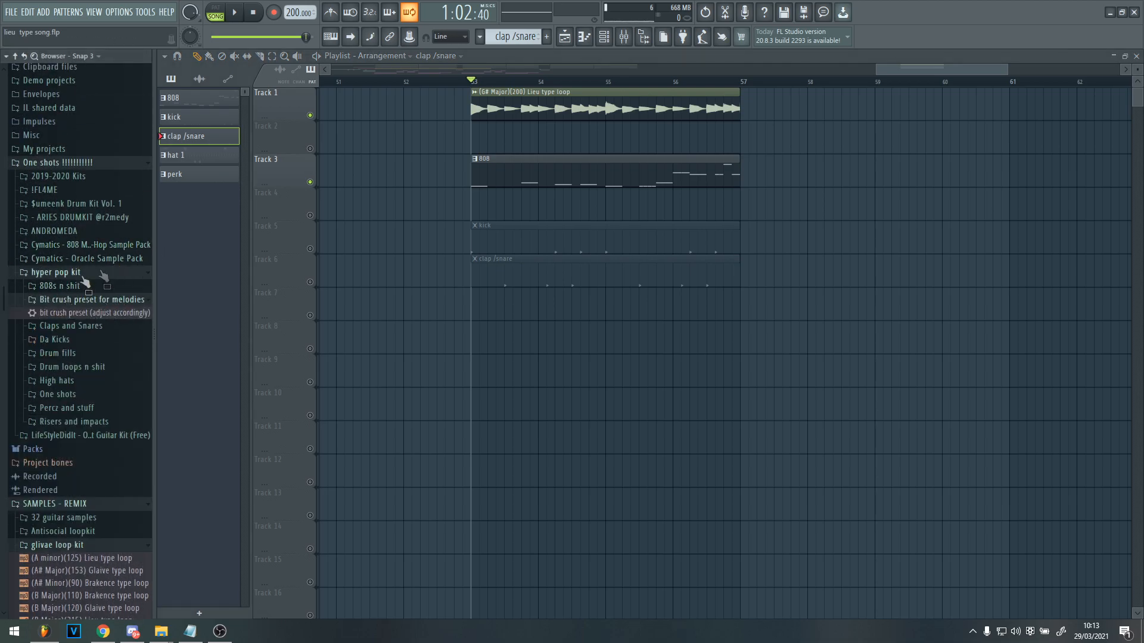
mouse_move(390, 261)
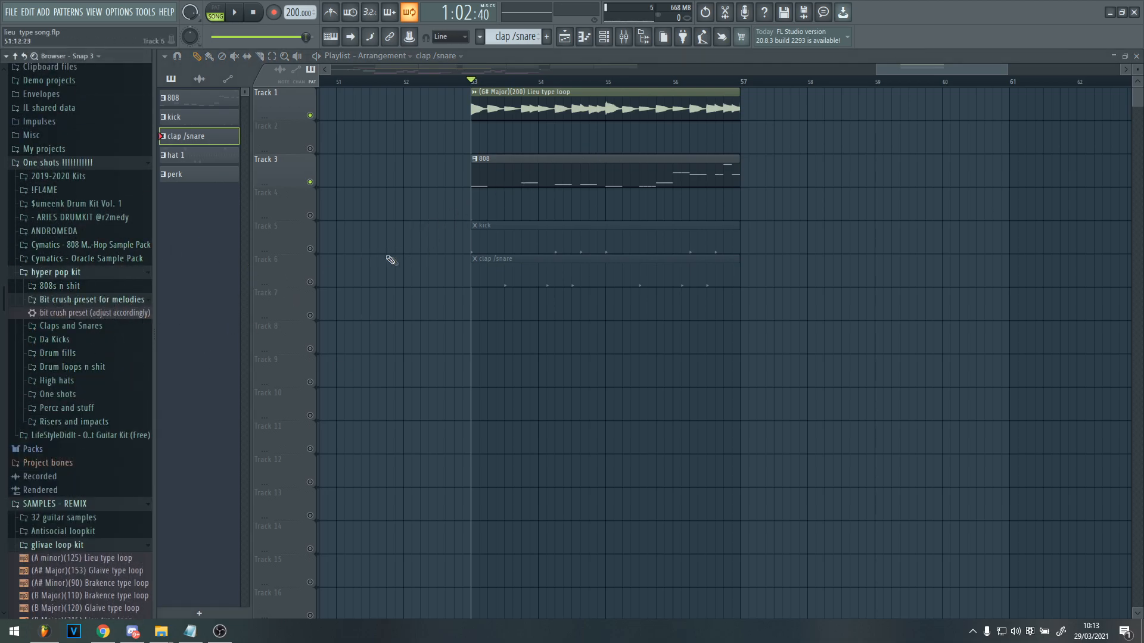
left_click(175, 173)
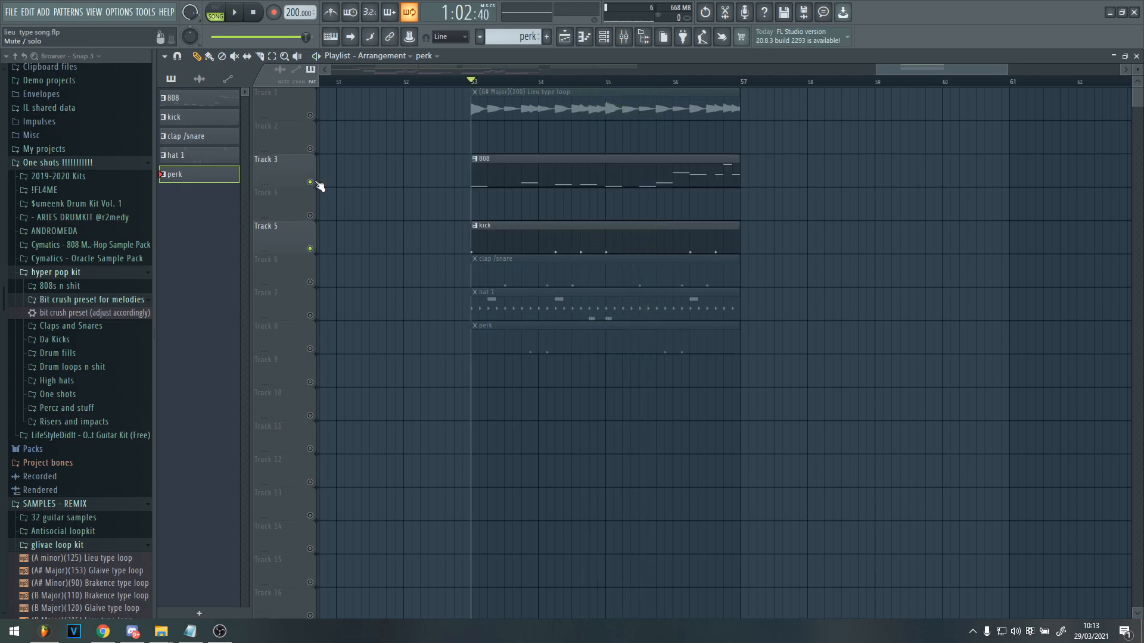
Step: Solo and audition the clap/snare part with its snare steps, then solo hat 1
left_click(231, 12)
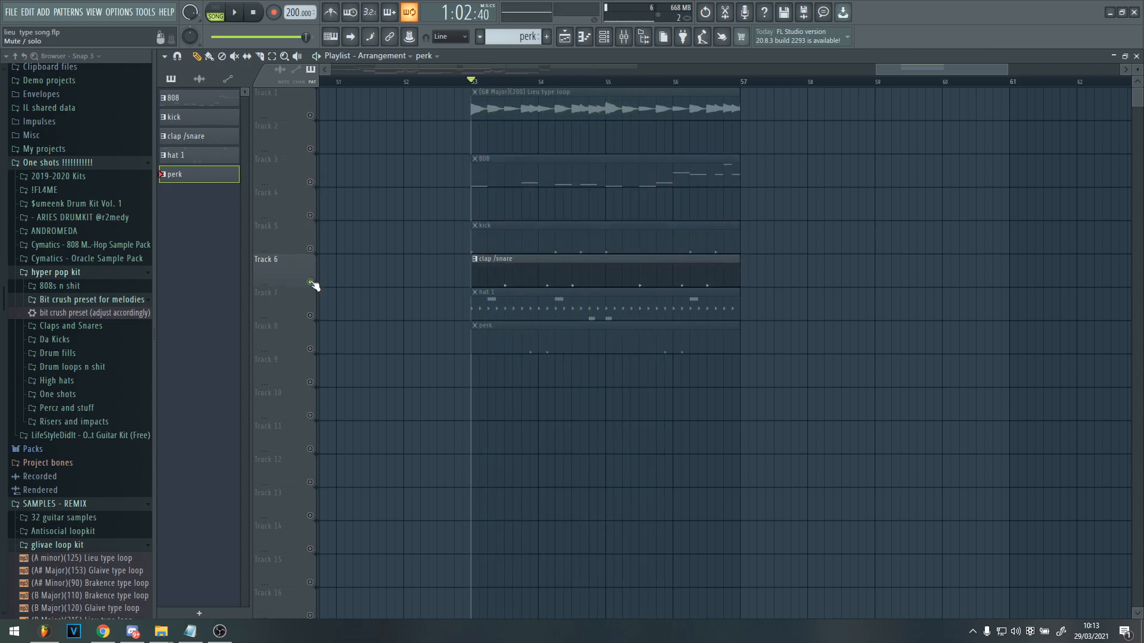
left_click(188, 135)
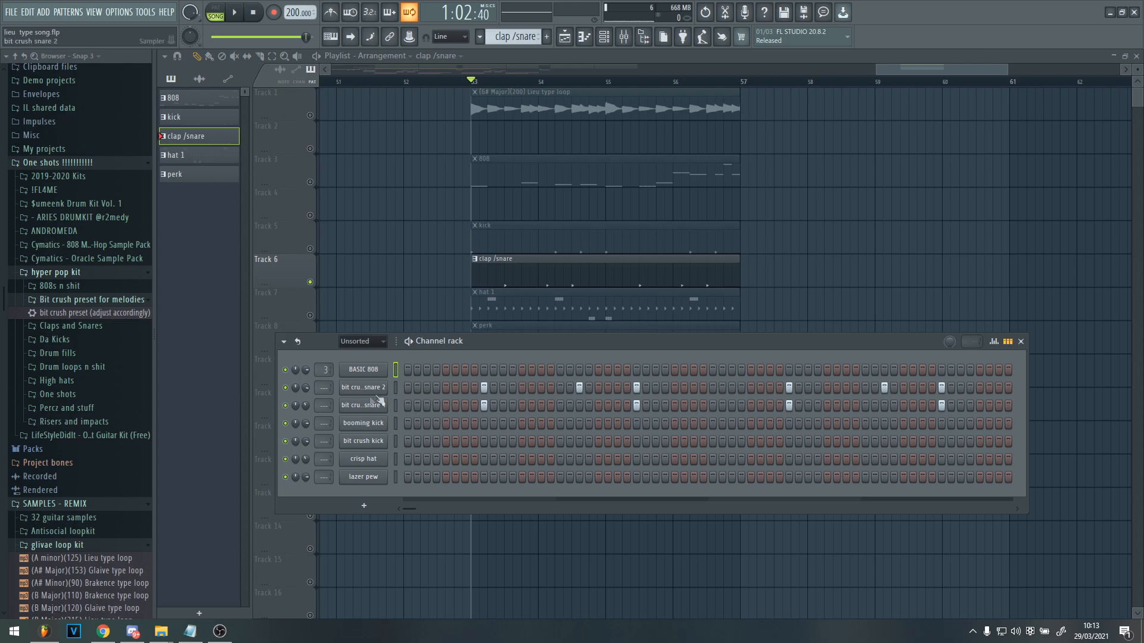
left_click(233, 13)
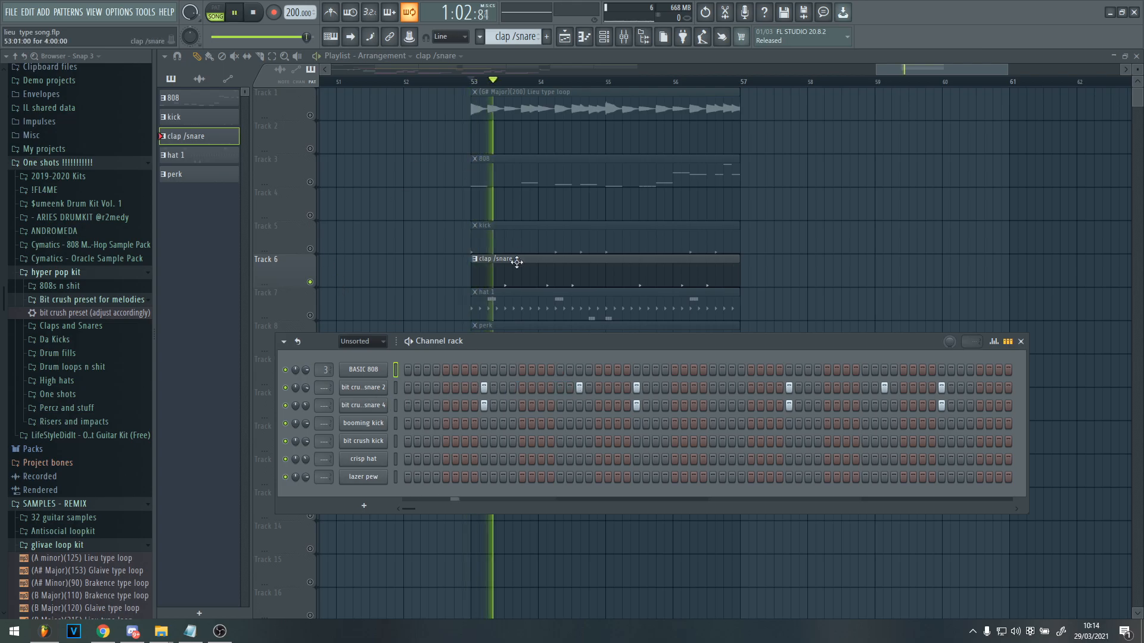
left_click(1020, 341)
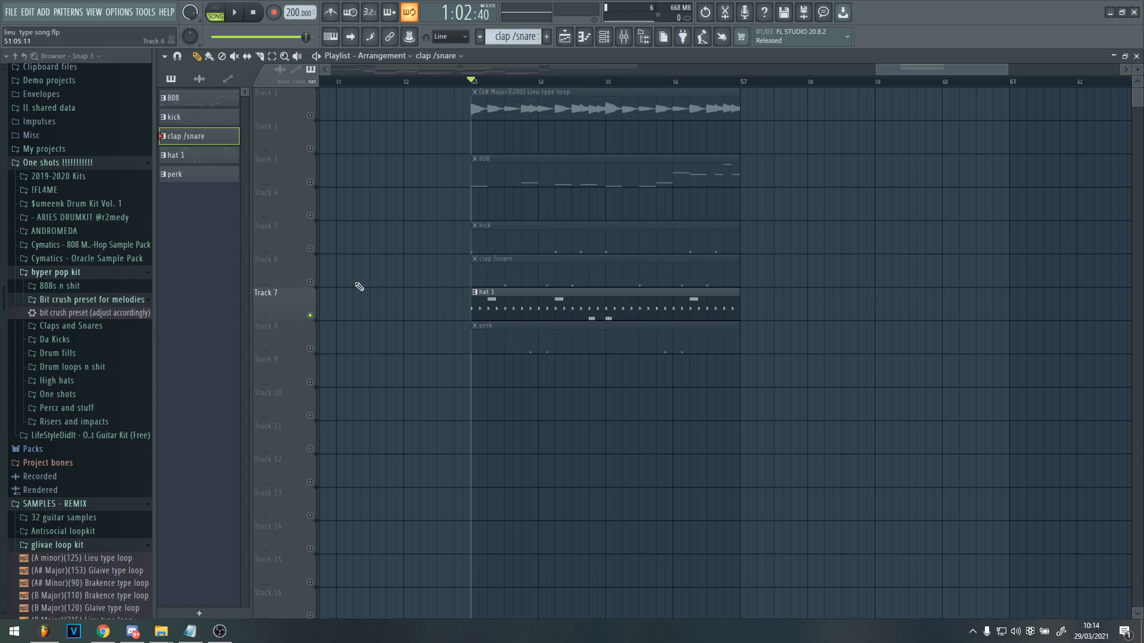
mouse_move(445, 226)
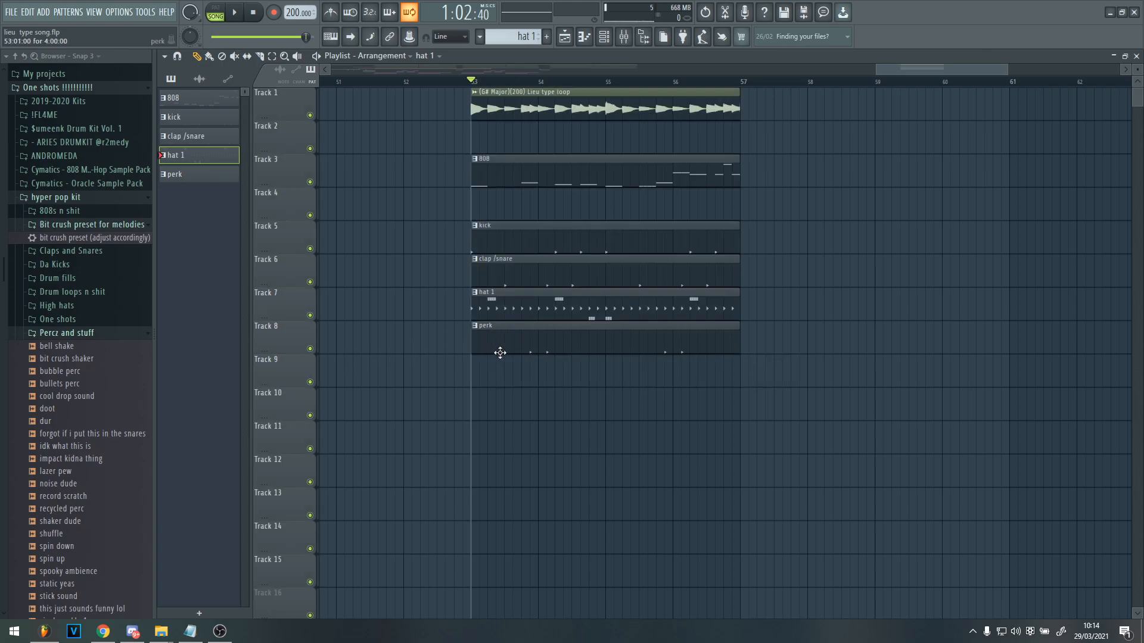
mouse_move(539, 351)
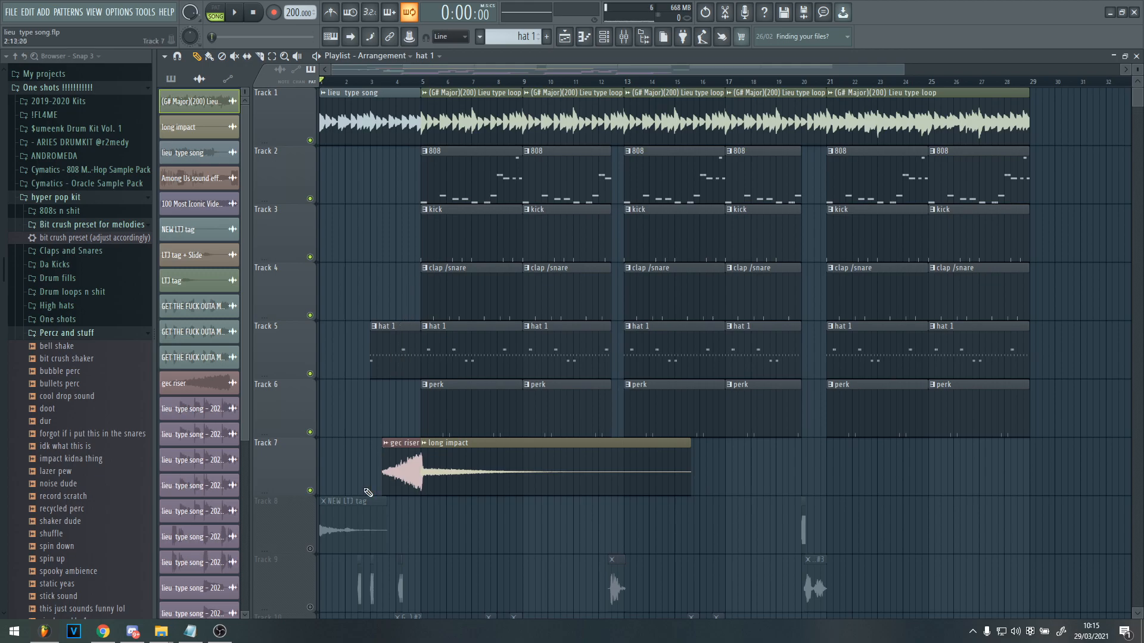
Step: Play back the opening bars with the riser, long impact and tag sounds
left_click(232, 12)
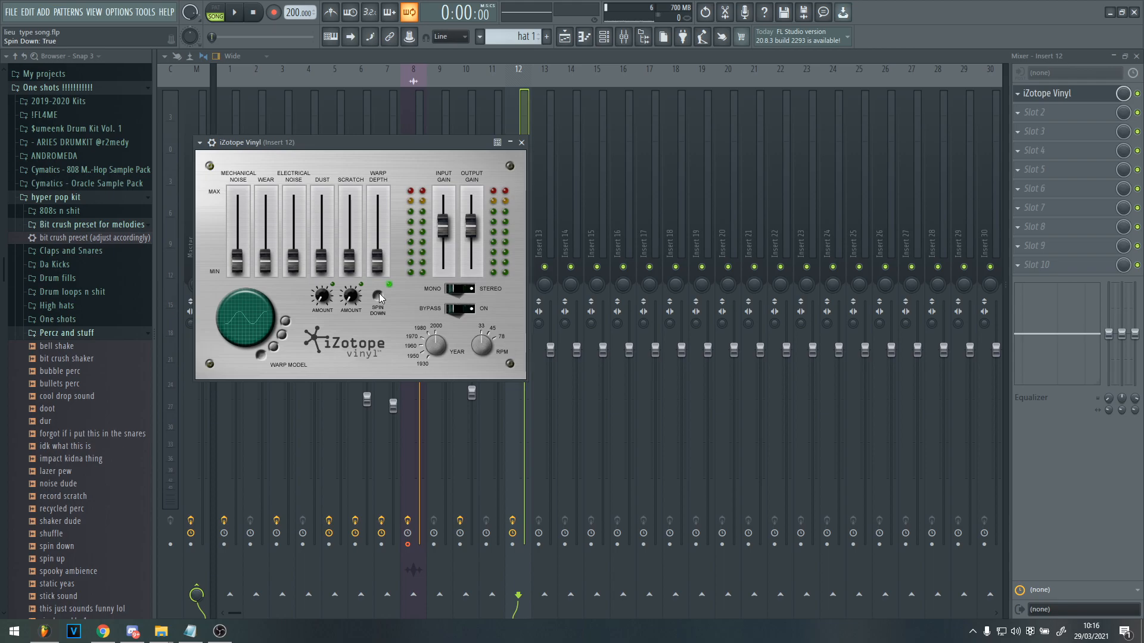
Step: Enable iZotope Vinyl's Spin Down on Insert 12, solo Track 1 and play the loop from the top
left_click(389, 284)
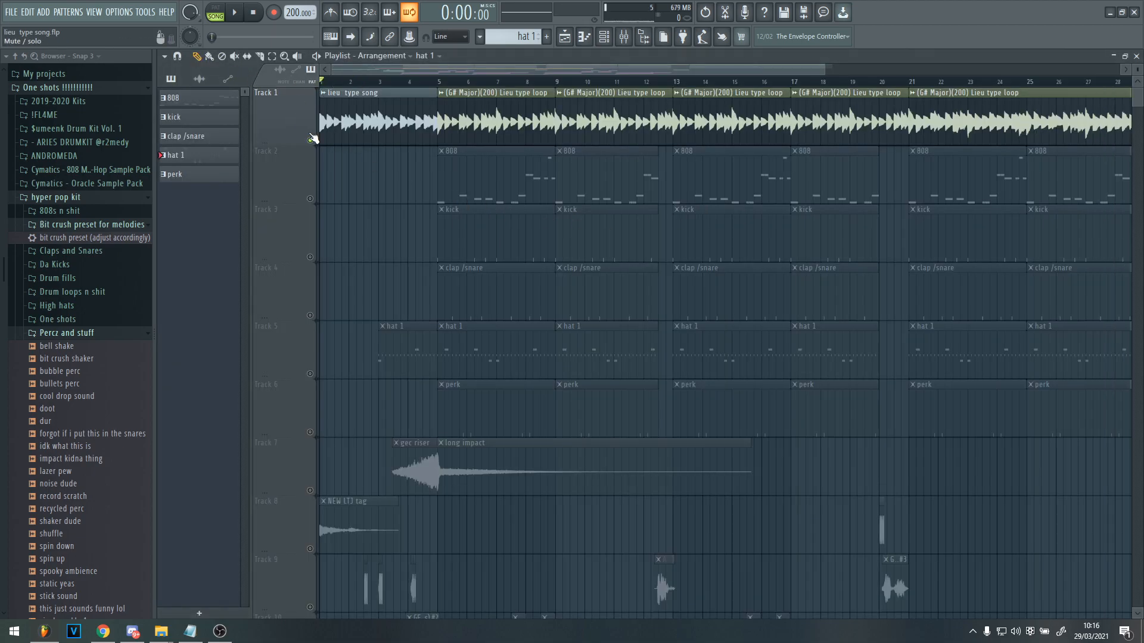
left_click(233, 12)
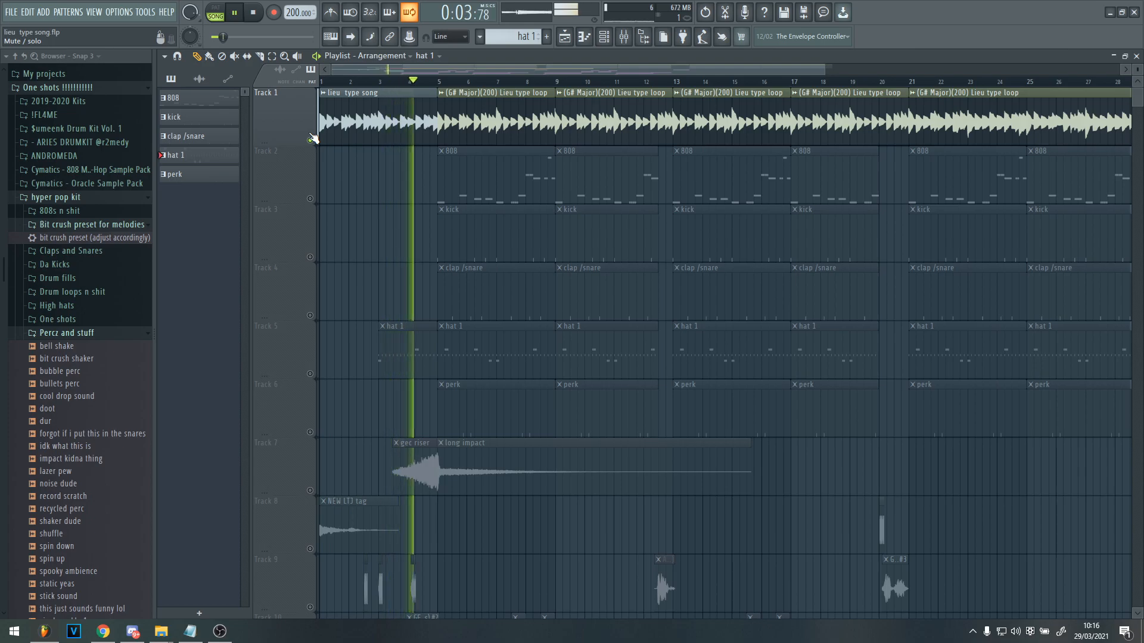
left_click(253, 12)
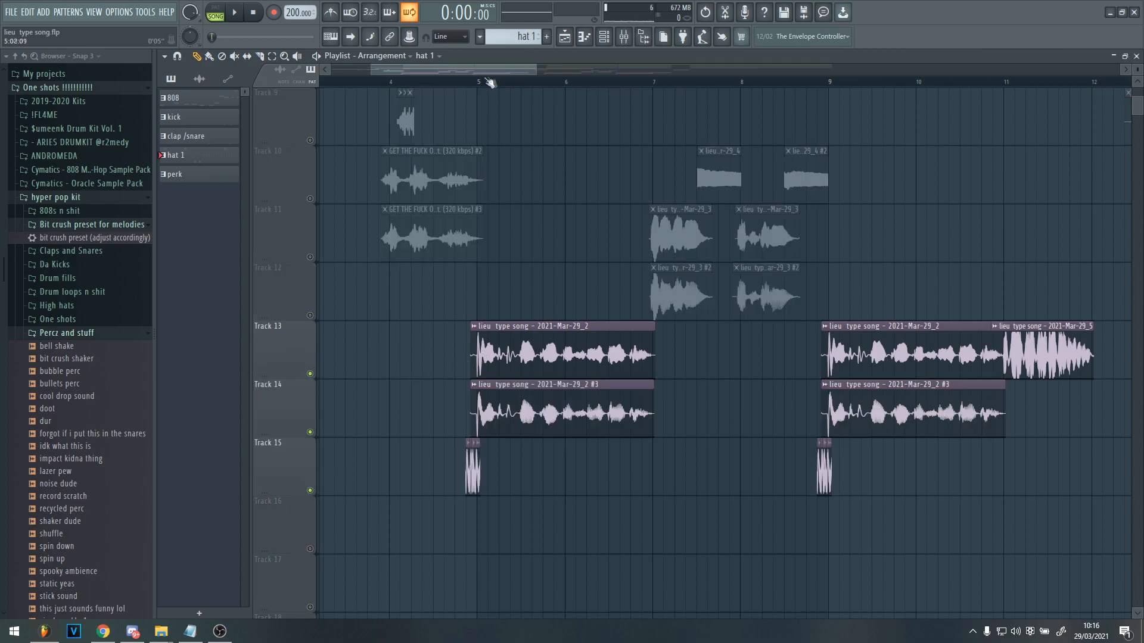
Step: Start playback from bar 5 where the vocals begin
left_click(233, 12)
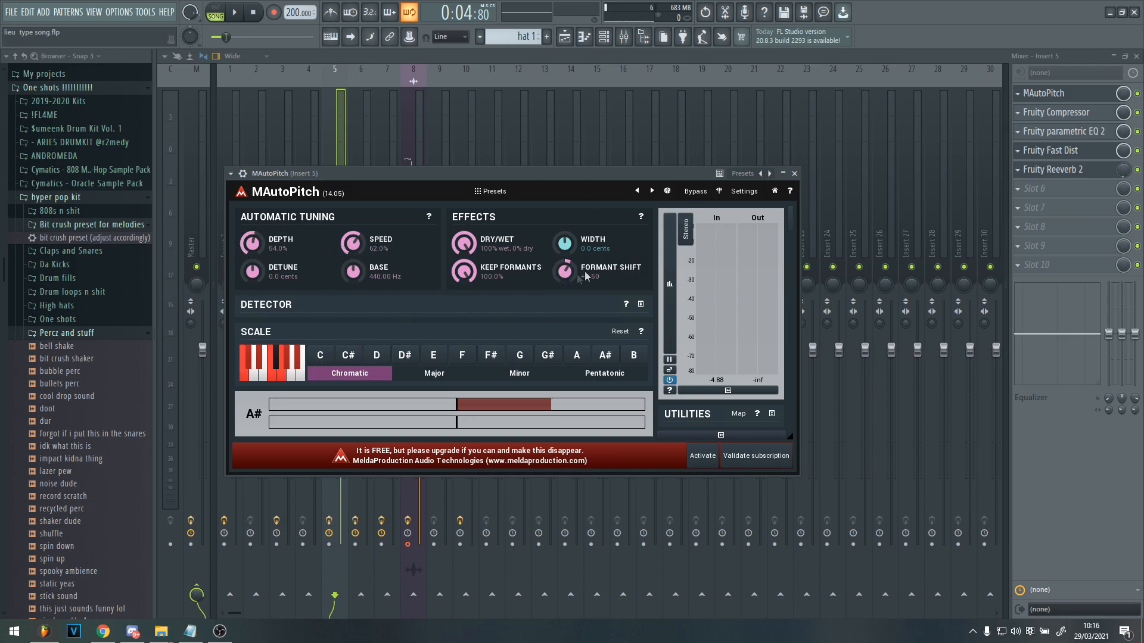
Step: Raise MAutoPitch Formant Shift to +2.50 and play the song to hear the tuned vocal
left_click_drag(564, 272, 576, 276)
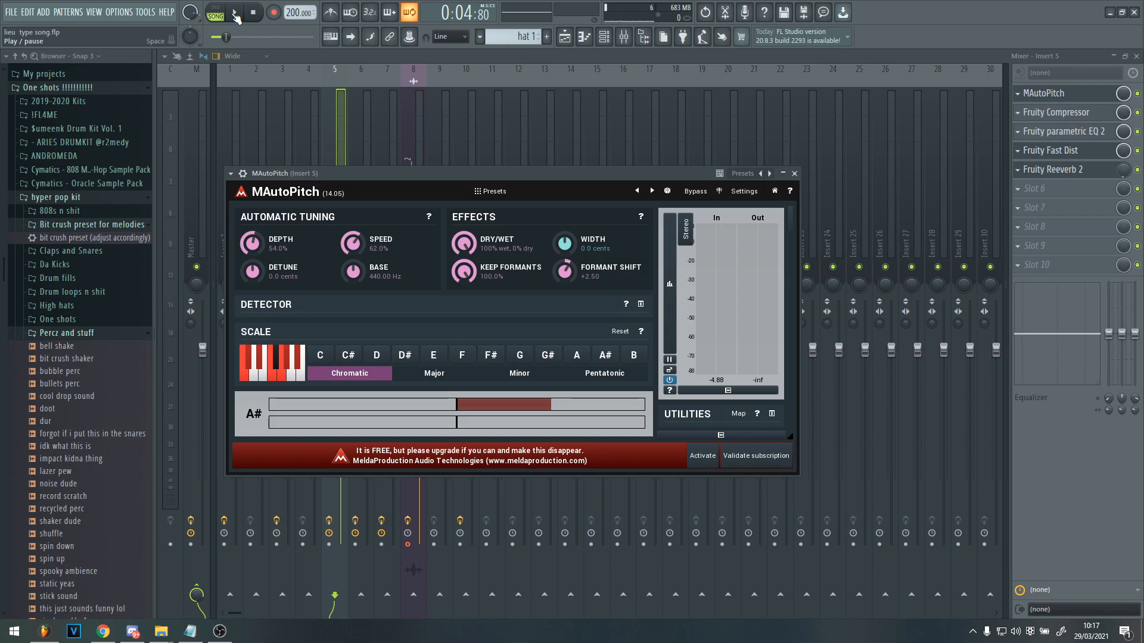
left_click(233, 13)
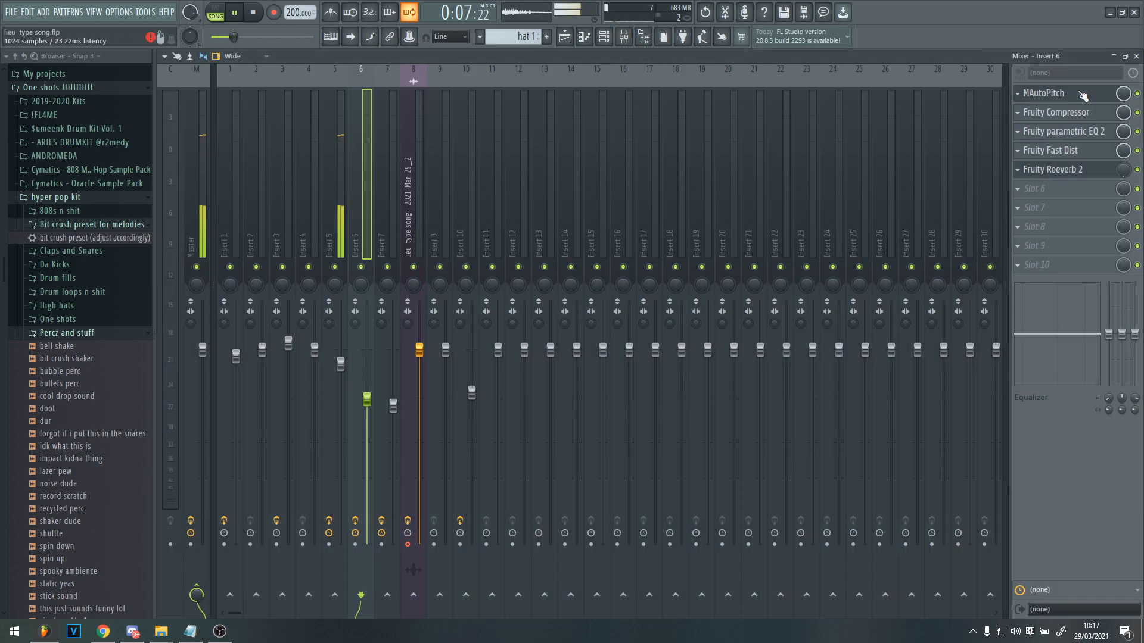
Step: Review Insert 5's Fruity Compressor, EQ, Fast Dist and Reeverb 2 settings, then return to the arrangement
left_click(1042, 93)
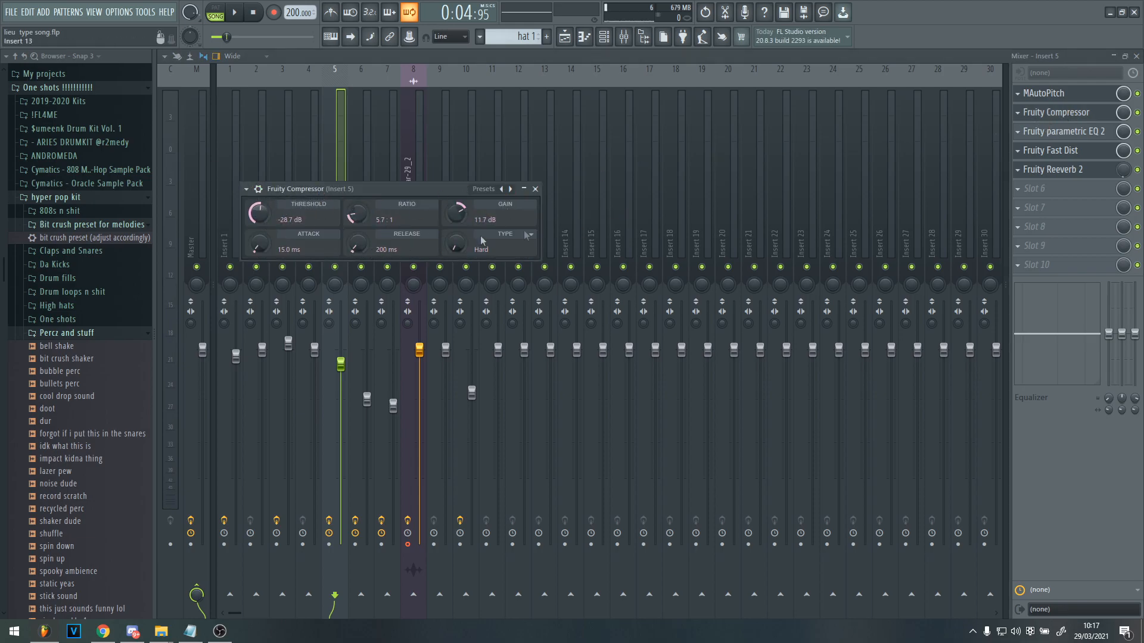
left_click(1066, 131)
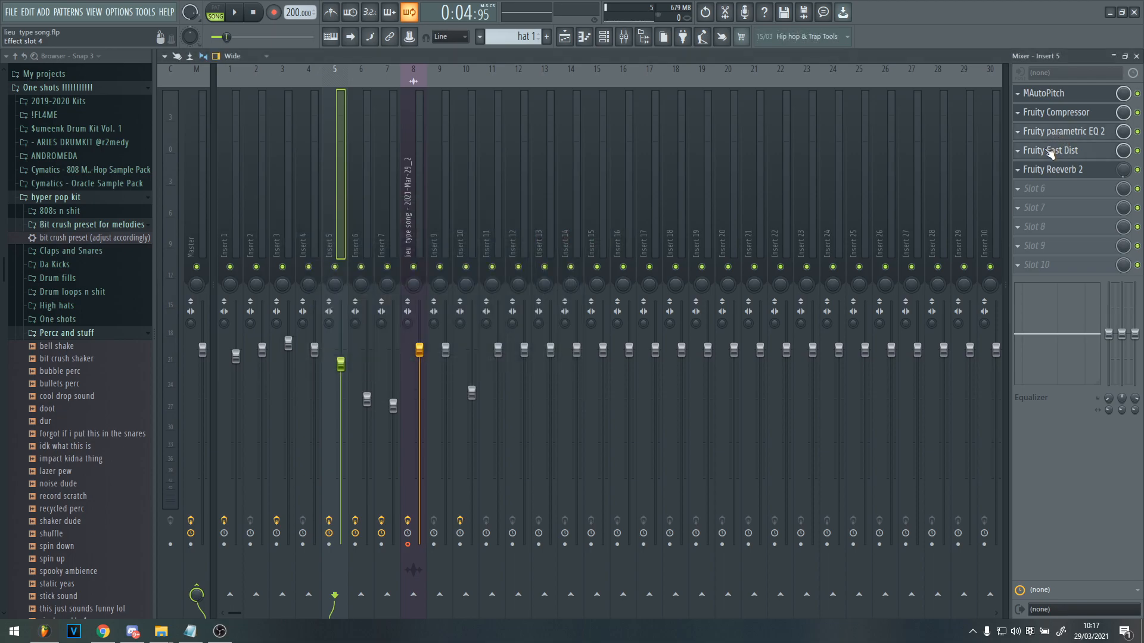
left_click(1051, 150)
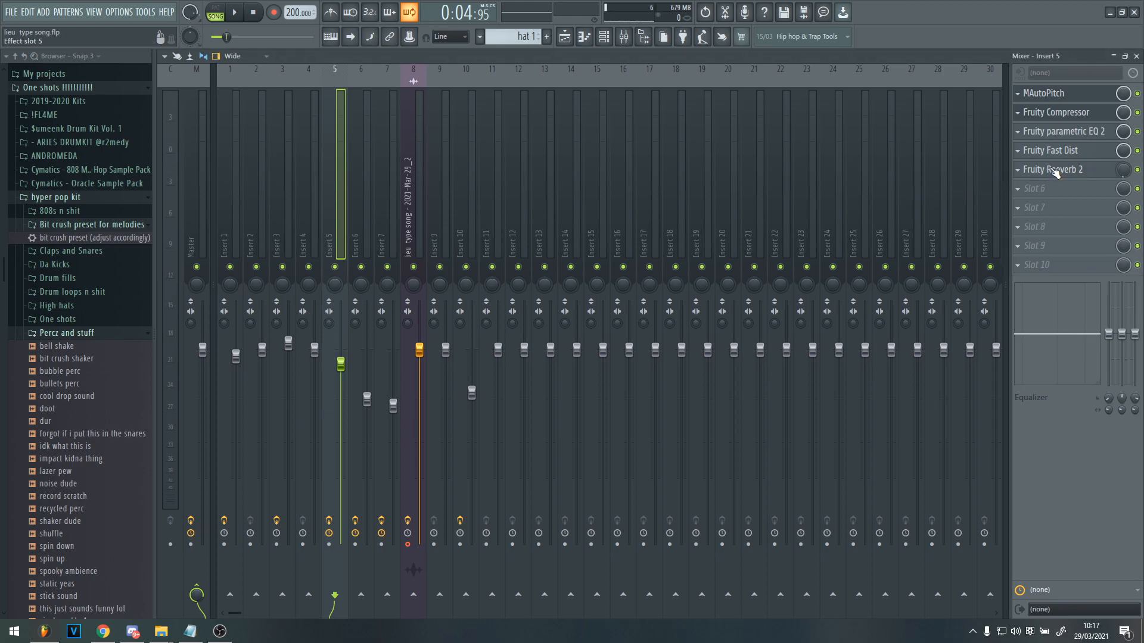
left_click(1054, 169)
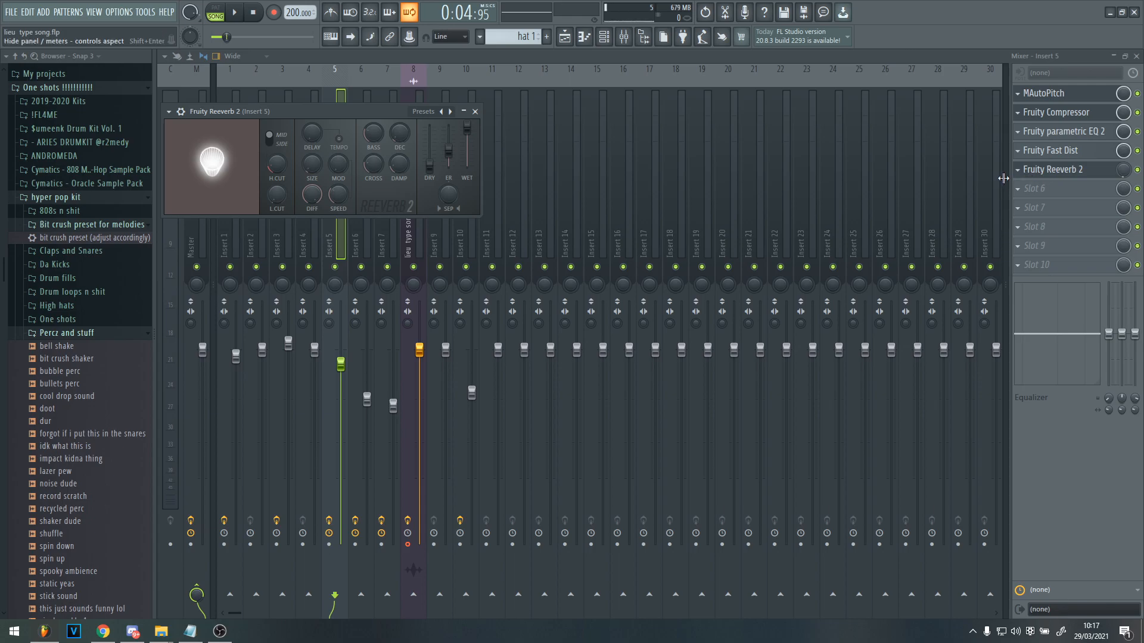
left_click(475, 111)
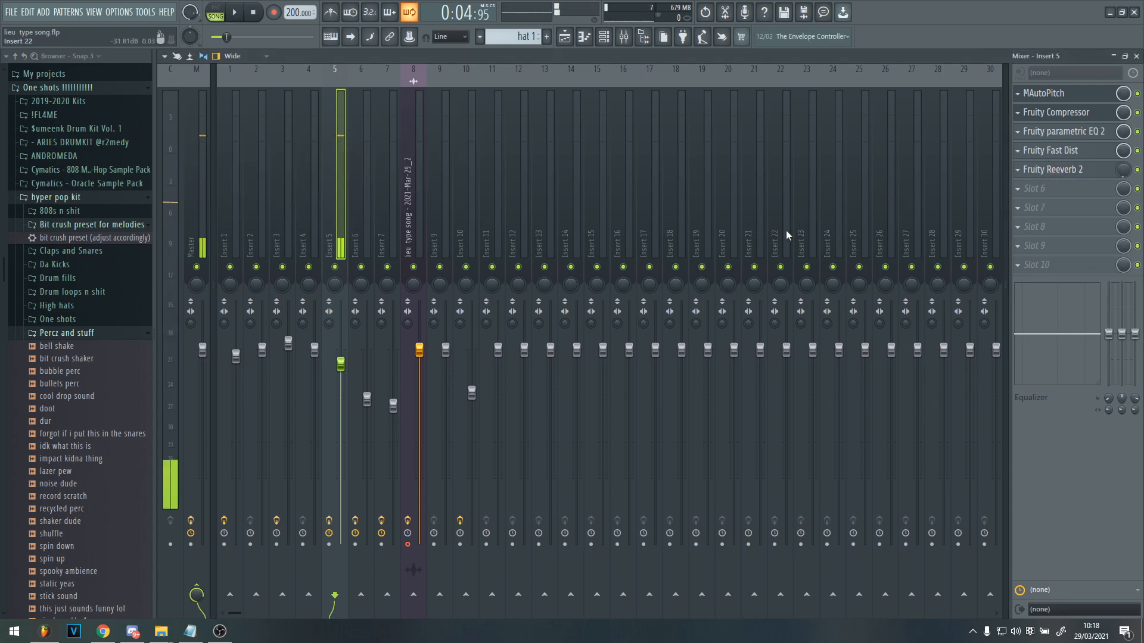
left_click(233, 13)
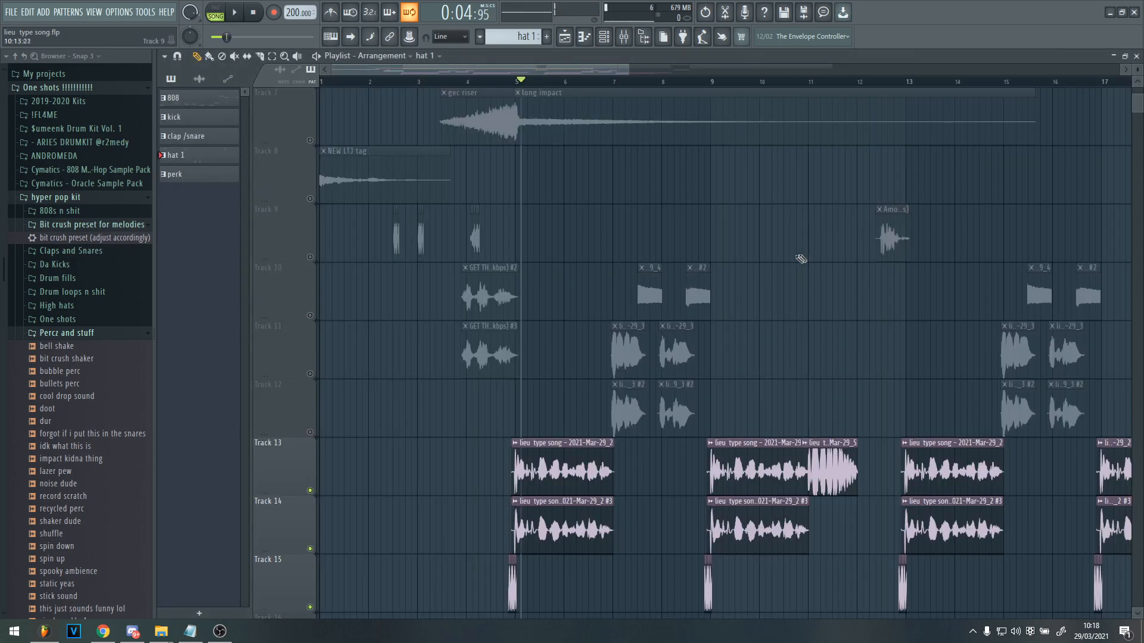
Step: Zoom to Track 15's vocal roll chop before the phrase, then view the full arrangement
scroll("down", 3)
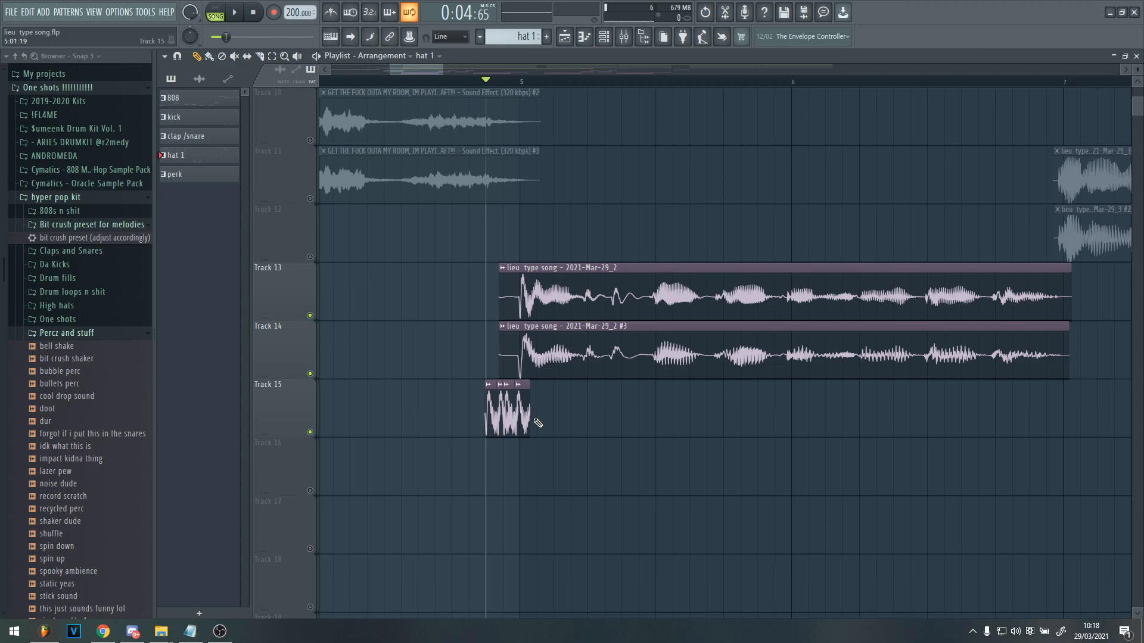
left_click(232, 13)
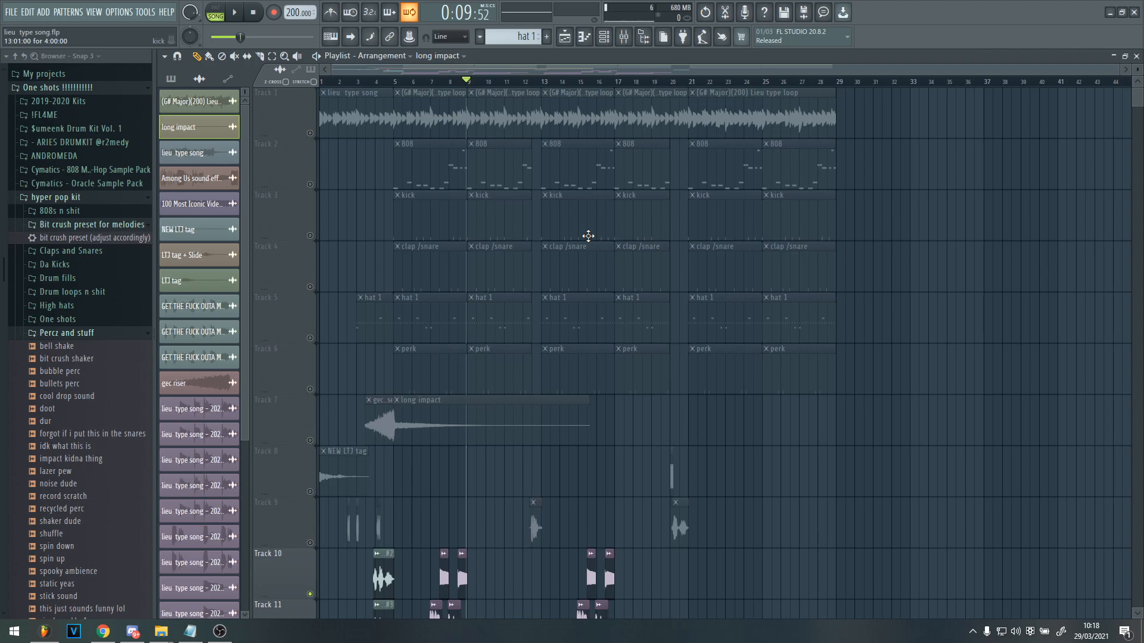
mouse_move(595, 236)
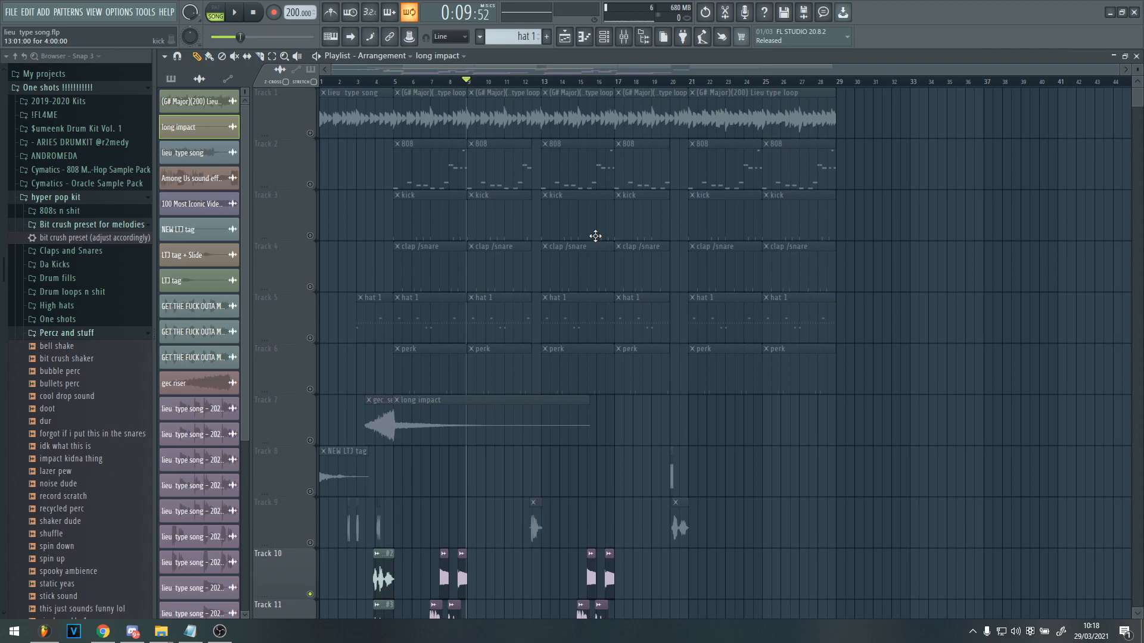